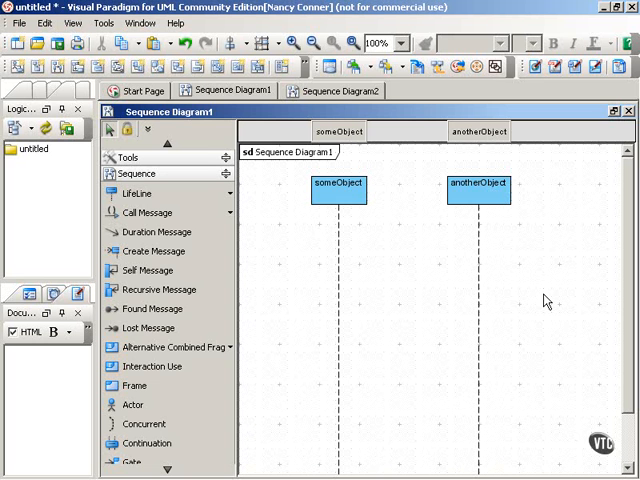
mouse_move(384, 199)
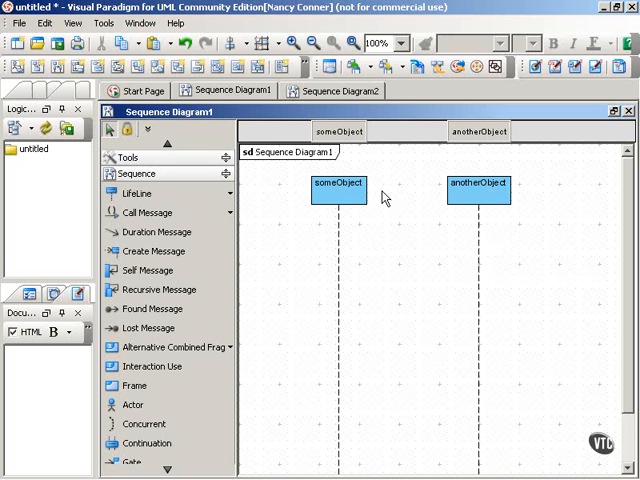
Pick the Call Message tool from the Sequence palette, ready to start at someObject.
left_click(338, 190)
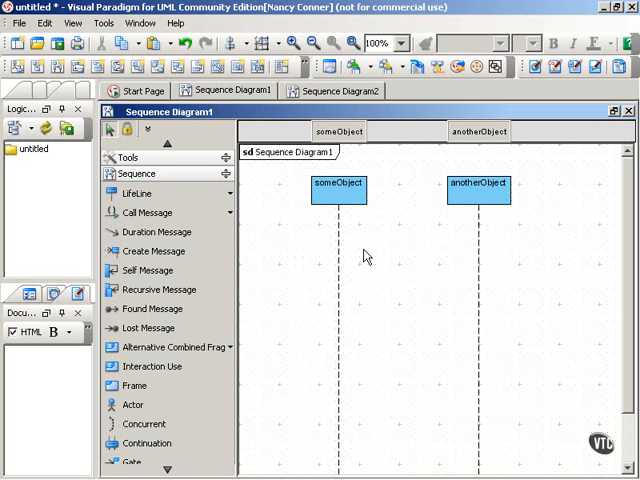
mouse_move(500, 307)
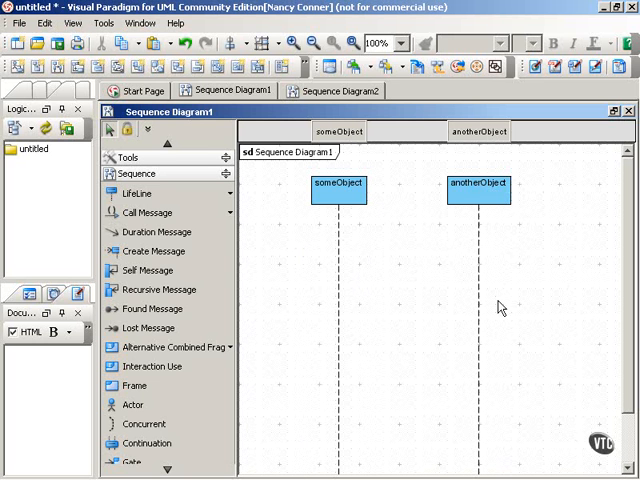
mouse_move(427, 288)
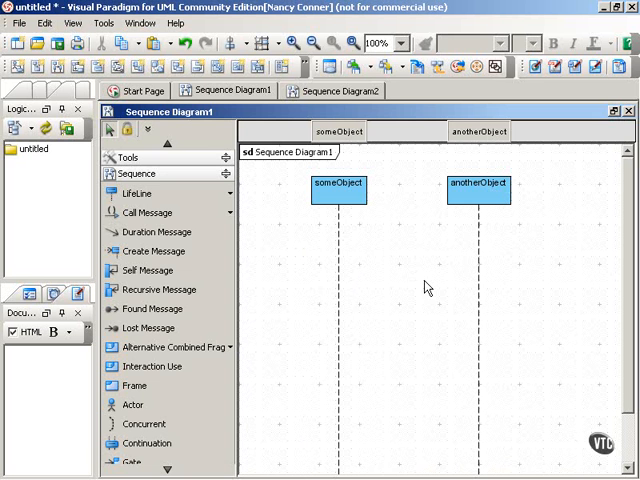
mouse_move(422, 278)
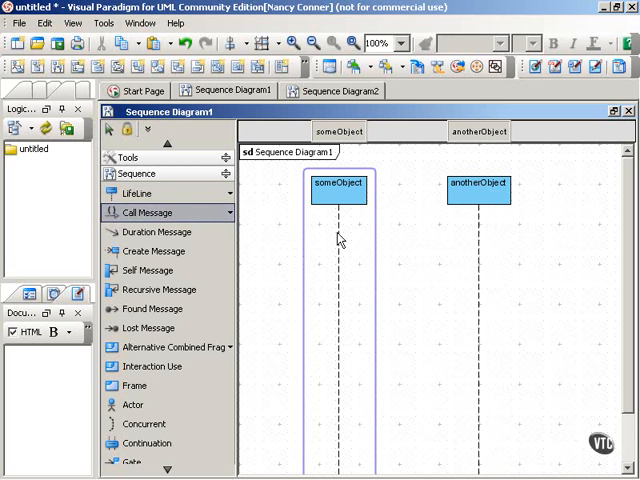
Draw the call message 'synchronous message' from someObject to anotherObject.
left_click_drag(342, 232, 478, 232)
type("synchronous message")
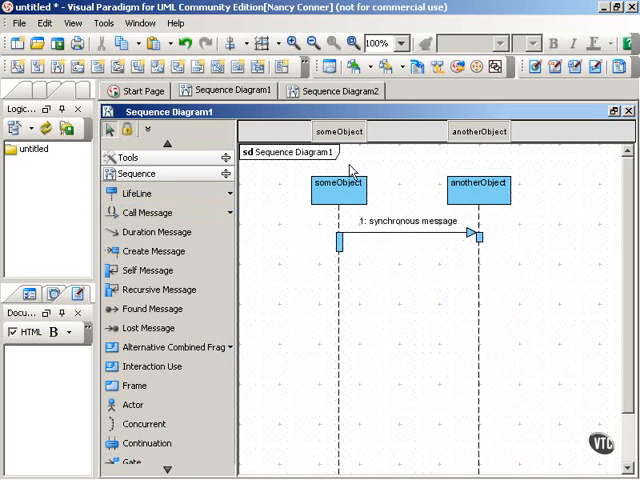
mouse_move(293, 208)
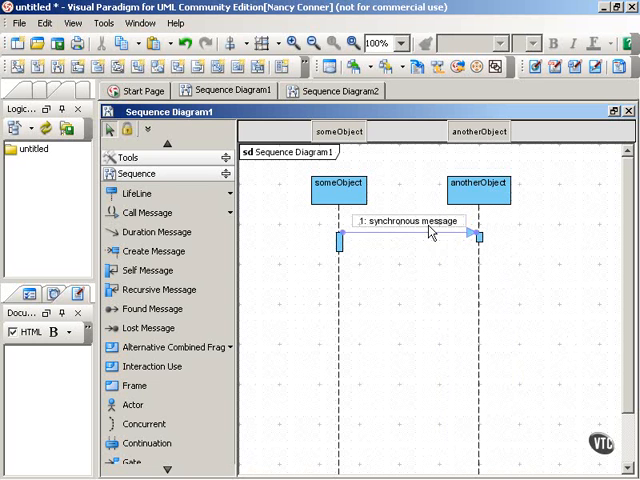
Add the dashed return message 'return message' from anotherObject back to someObject.
left_click(386, 285)
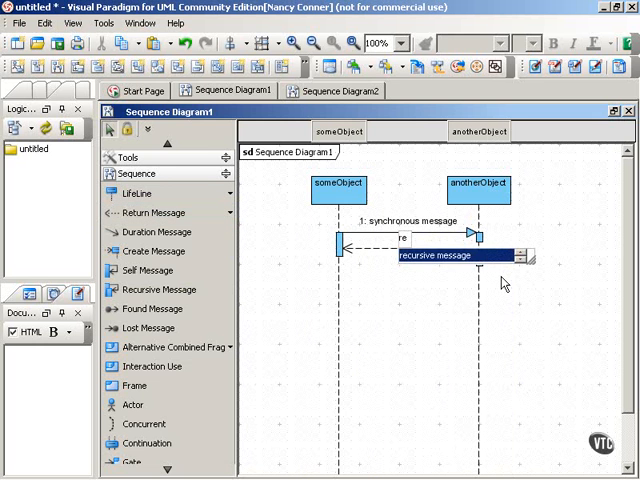
type("return message")
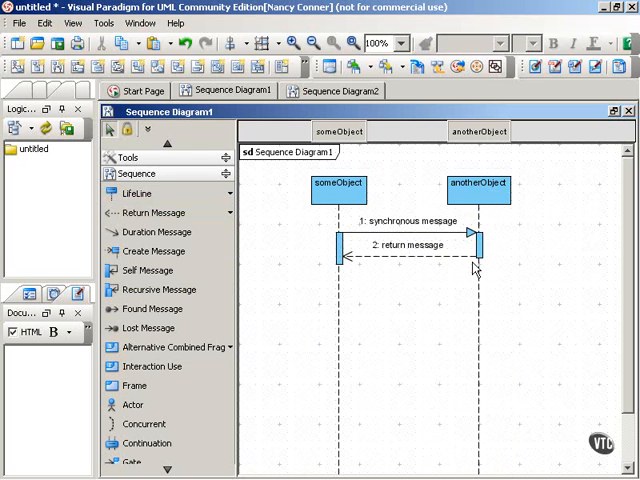
mouse_move(372, 272)
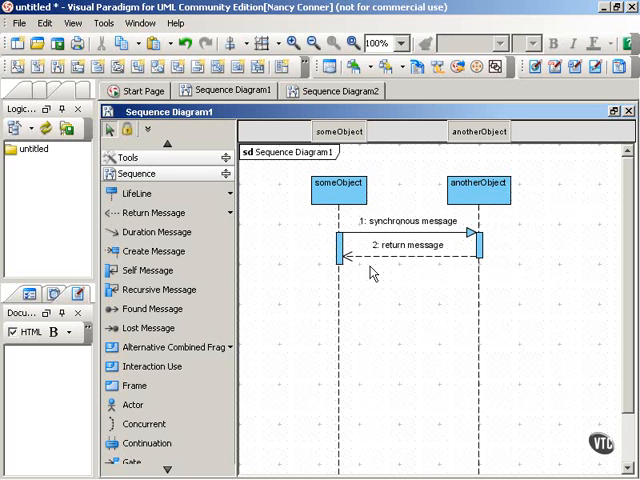
mouse_move(351, 256)
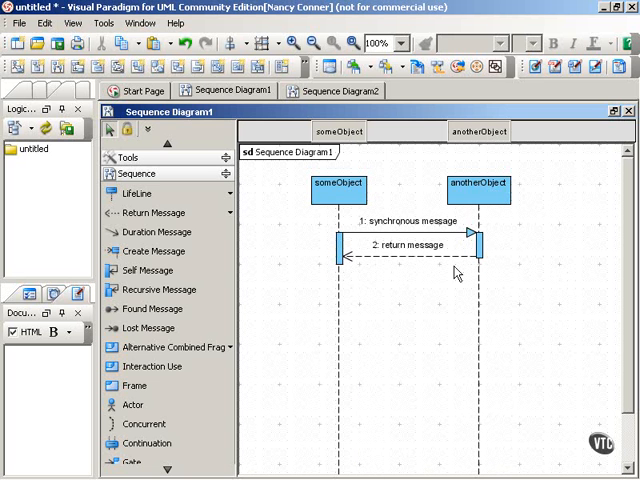
mouse_move(430, 273)
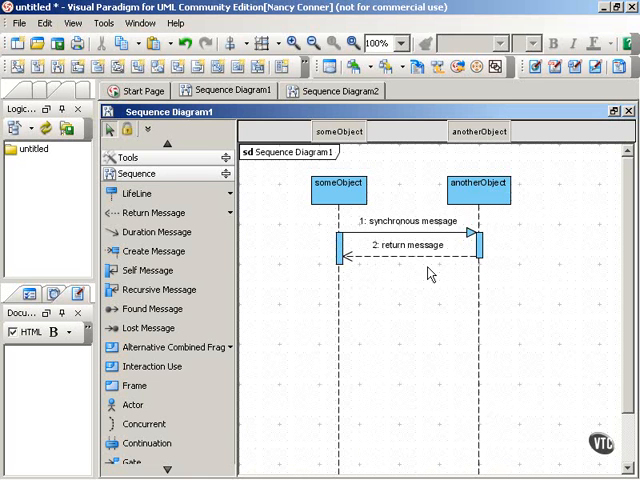
mouse_move(375, 272)
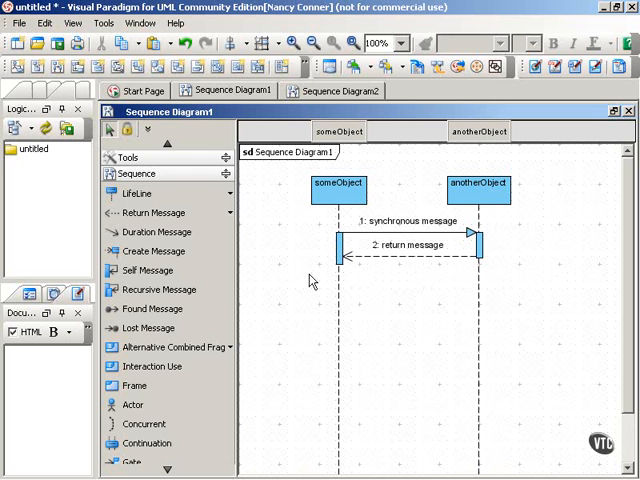
mouse_move(535, 253)
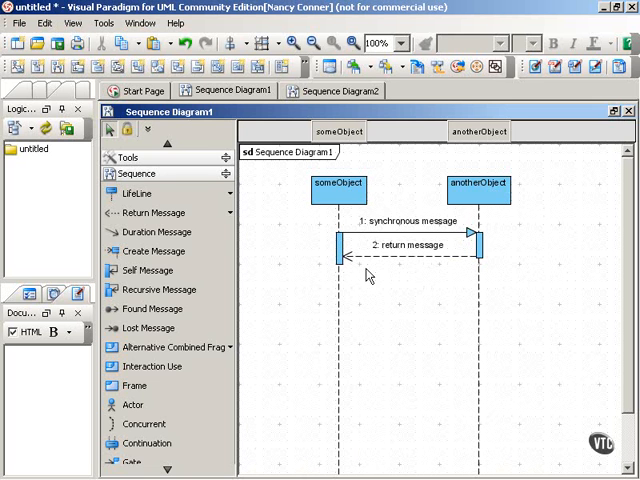
left_click(338, 188)
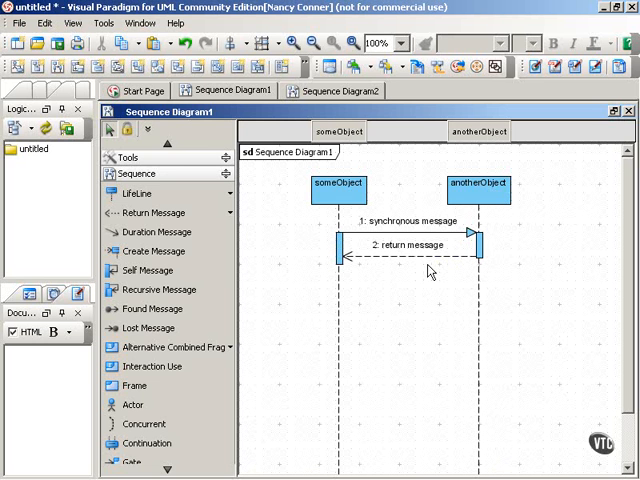
mouse_move(260, 219)
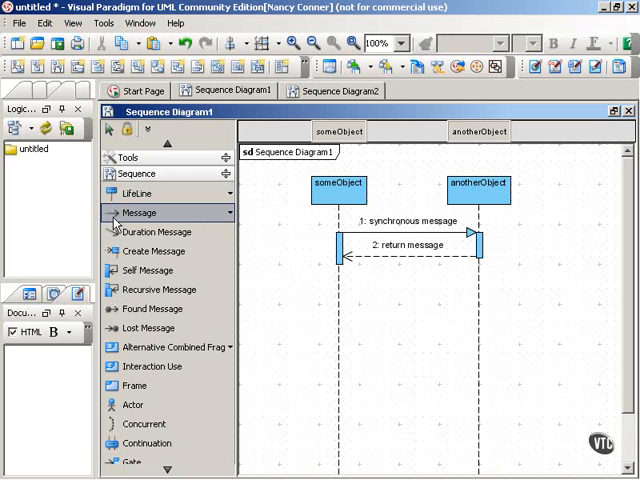
mouse_move(155, 232)
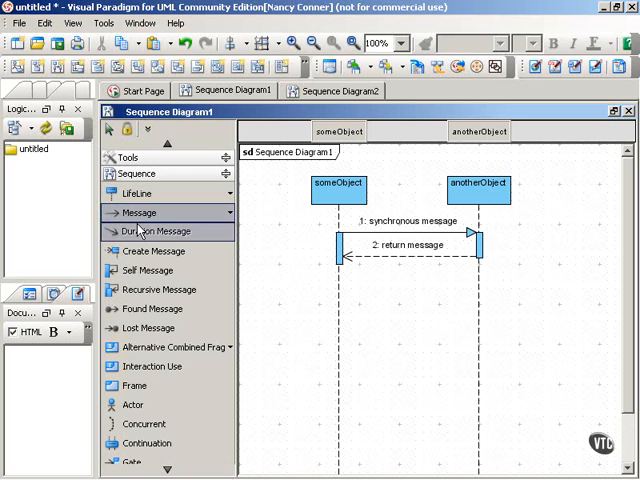
mouse_move(275, 251)
type("self message")
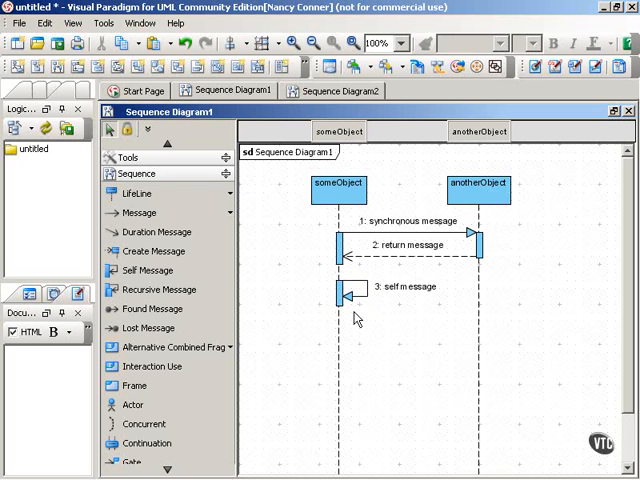
Pick the Recursive Message tool, ready to place it on someObject.
left_click(340, 300)
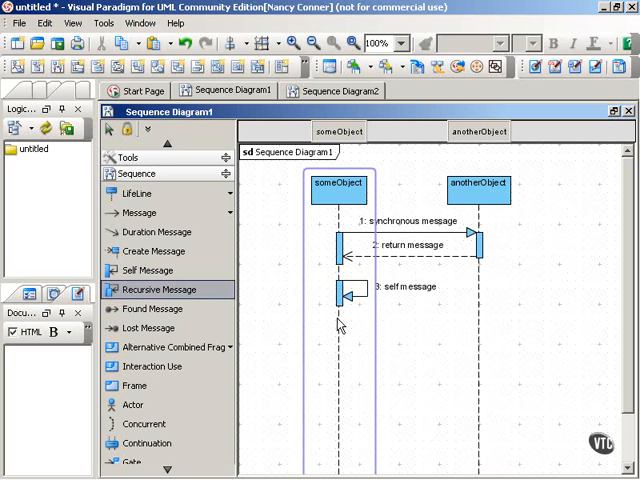
Place 'recursive message' on someObject's lifeline below the self message.
left_click(338, 340)
type("recursive message")
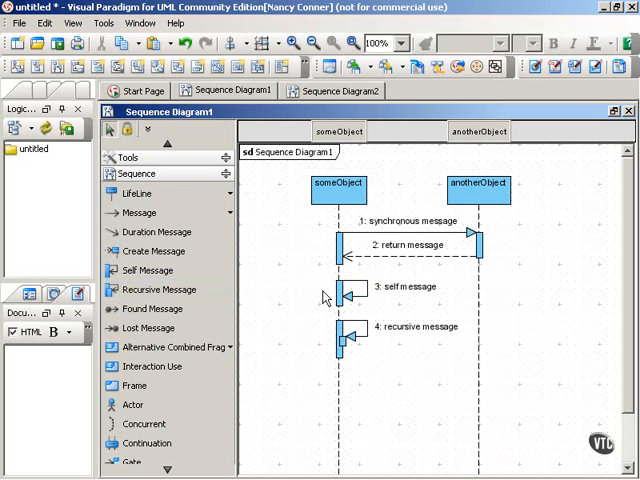
mouse_move(358, 362)
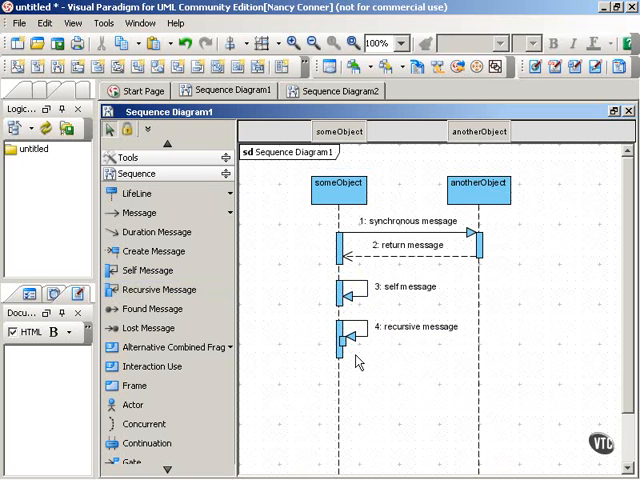
left_click(345, 340)
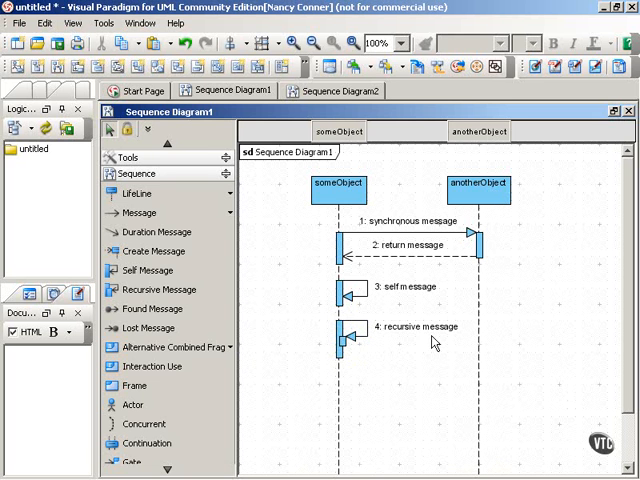
mouse_move(380, 307)
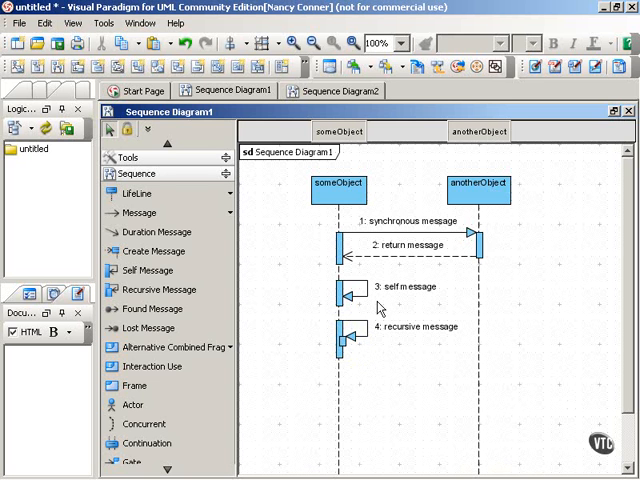
mouse_move(381, 303)
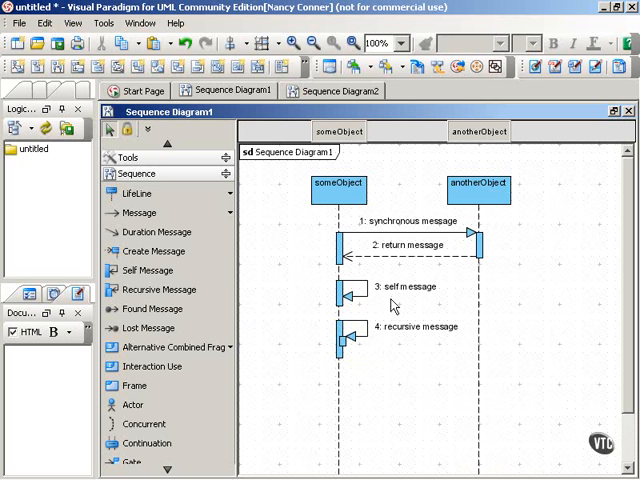
mouse_move(153, 308)
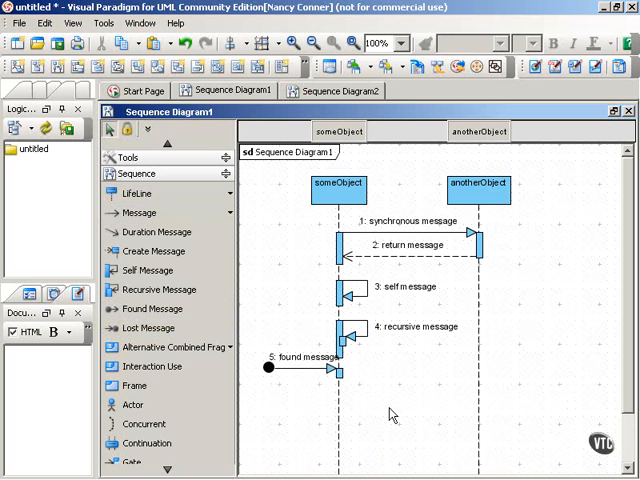
mouse_move(305, 412)
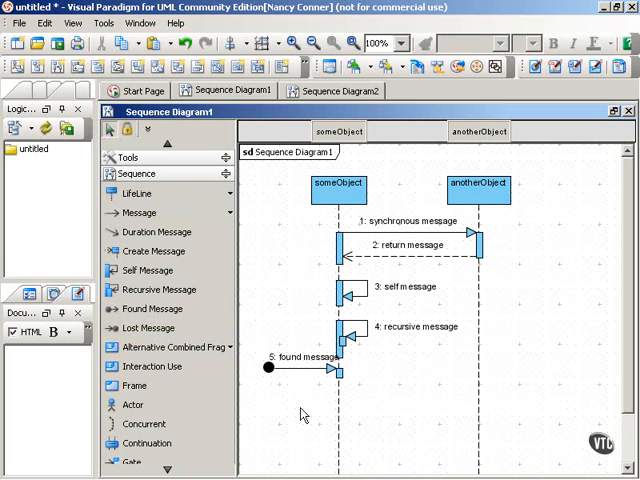
mouse_move(431, 165)
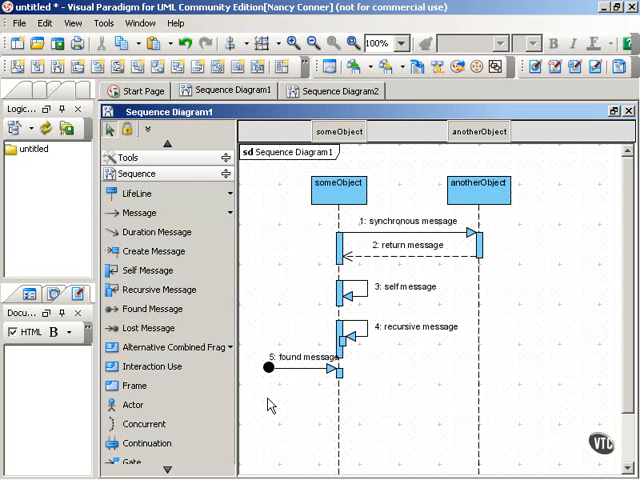
mouse_move(266, 395)
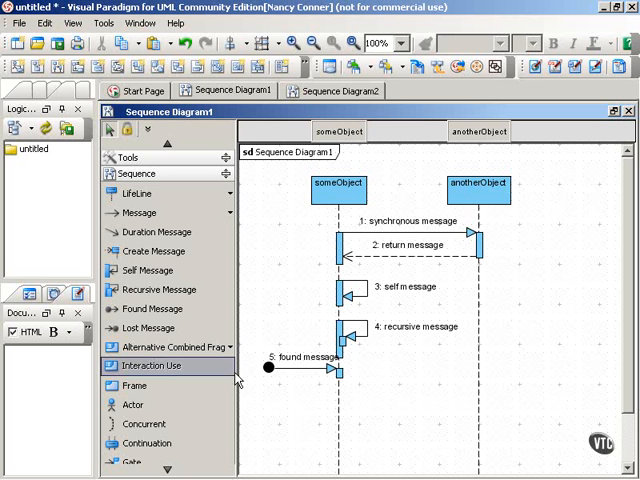
mouse_move(283, 404)
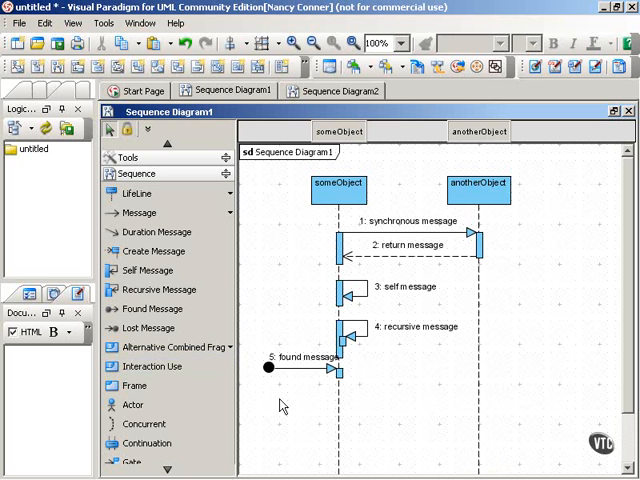
mouse_move(150, 328)
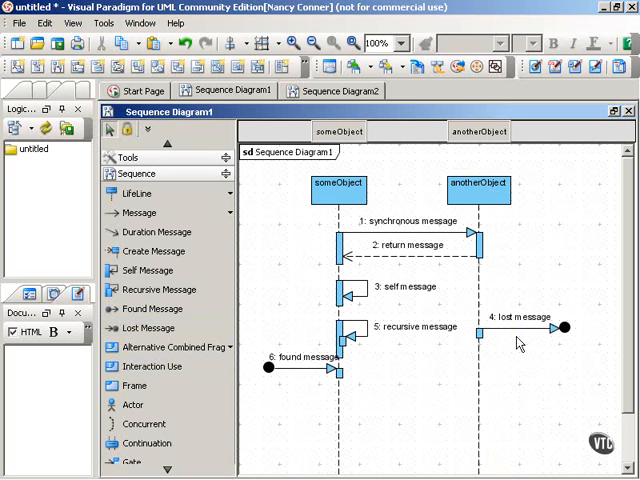
mouse_move(584, 322)
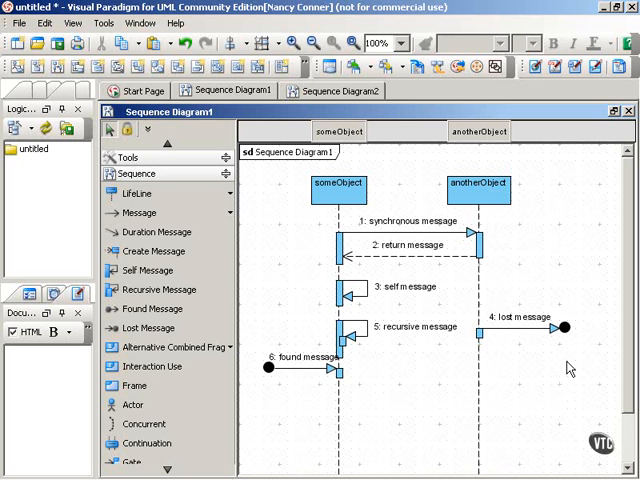
mouse_move(526, 392)
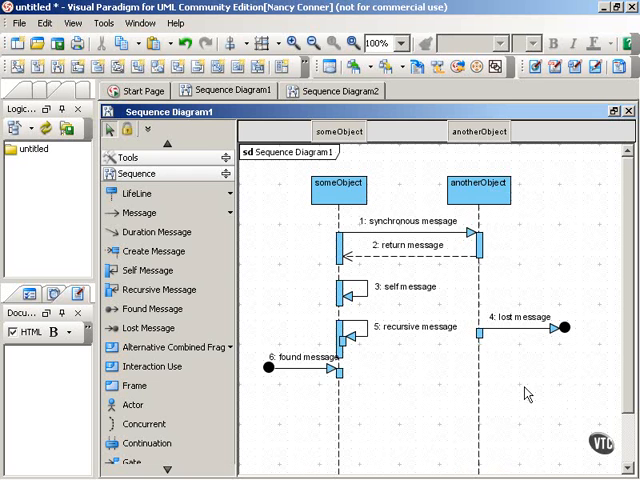
mouse_move(533, 391)
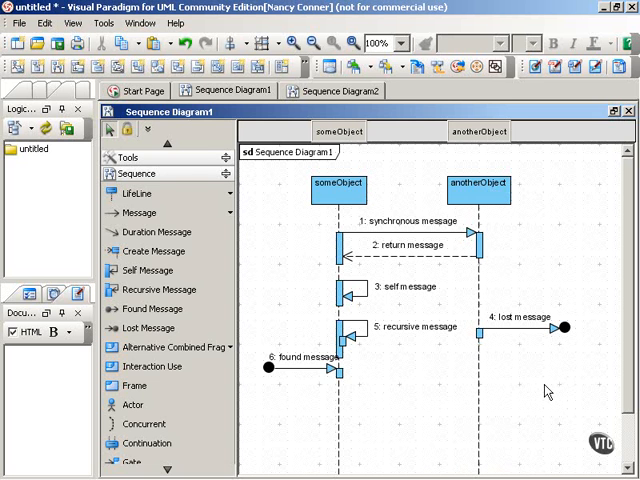
Switch to Sequence Diagram2 with the Student–RegistrarSystem–SecuritySystem grades exchange.
left_click(334, 90)
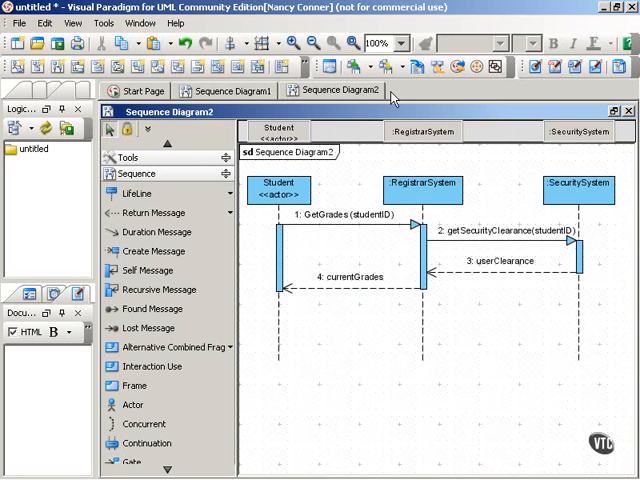
mouse_move(384, 423)
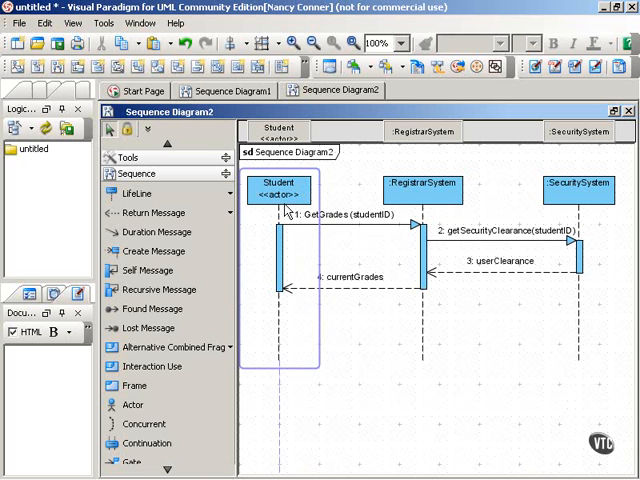
mouse_move(274, 203)
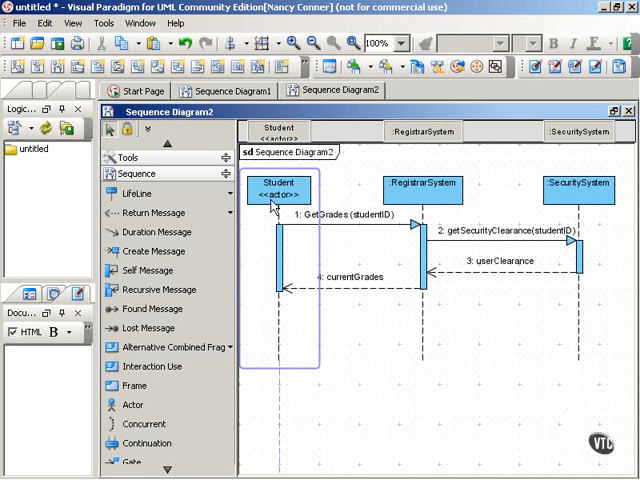
mouse_move(283, 208)
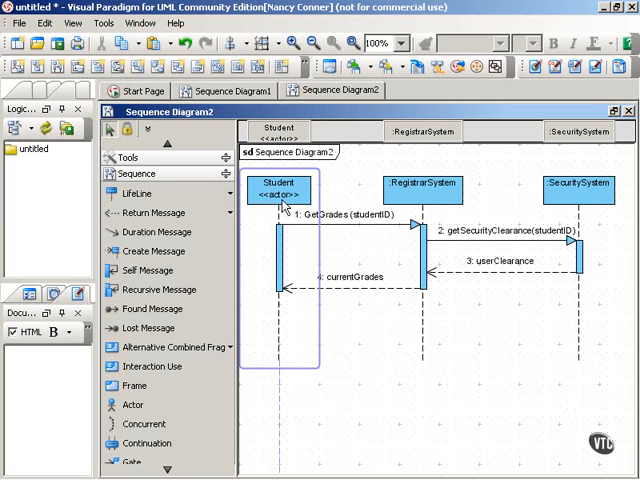
mouse_move(293, 207)
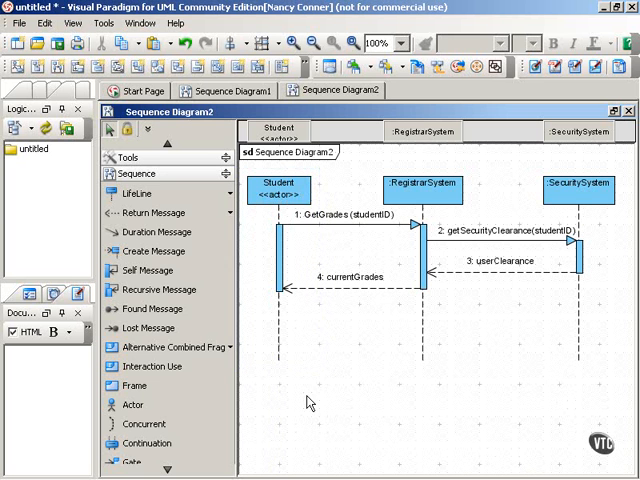
mouse_move(131, 404)
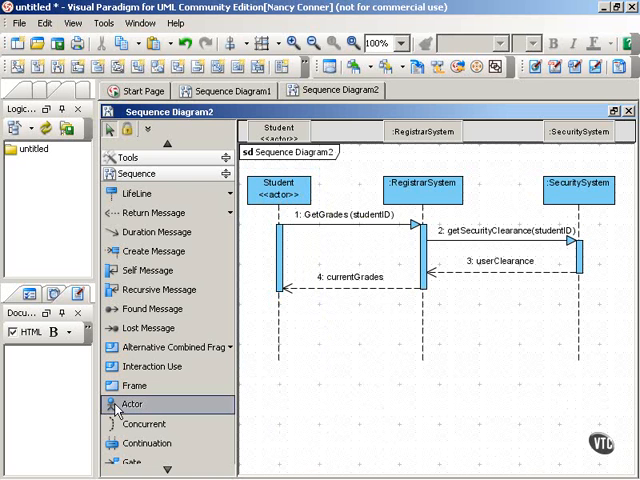
mouse_move(345, 437)
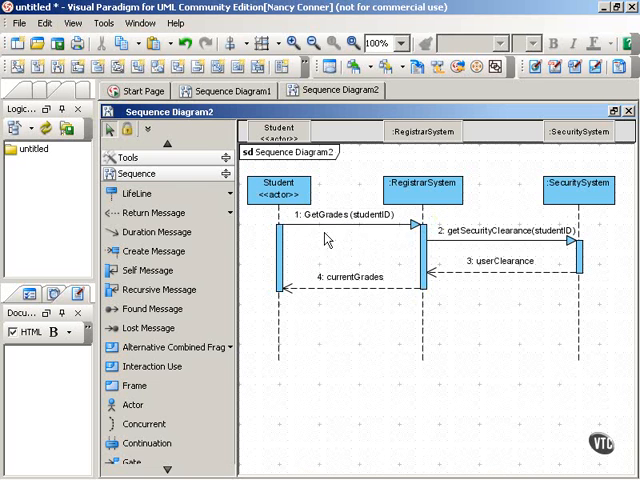
left_click(425, 188)
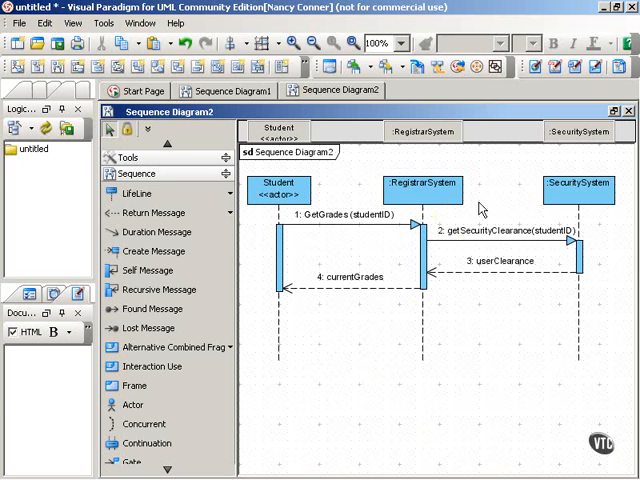
mouse_move(568, 258)
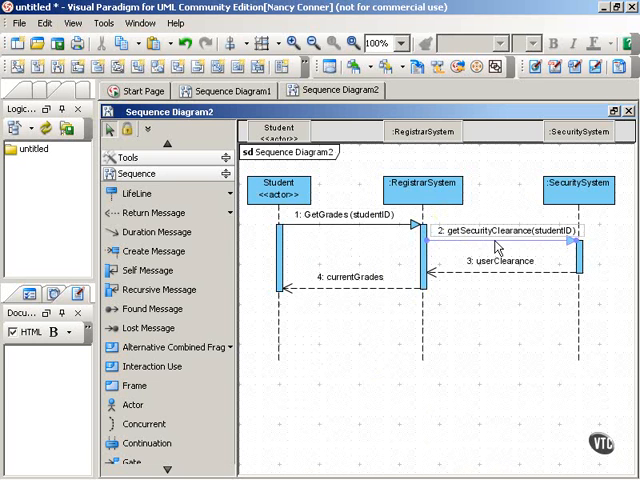
mouse_move(565, 288)
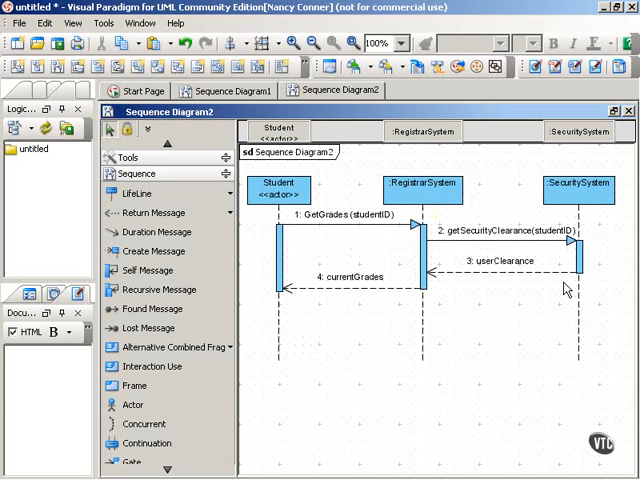
mouse_move(478, 288)
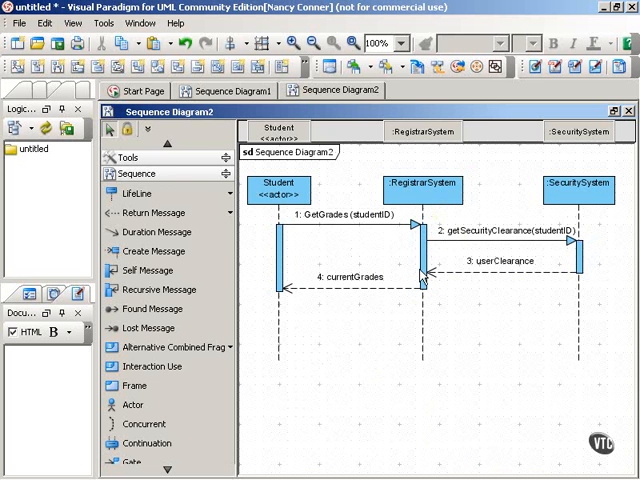
mouse_move(379, 302)
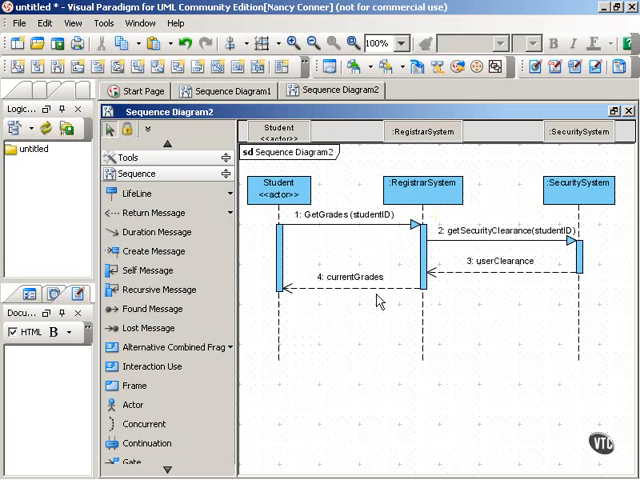
mouse_move(295, 300)
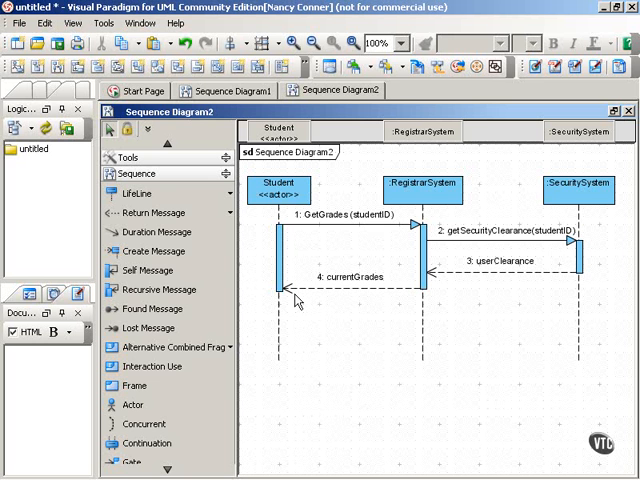
mouse_move(296, 308)
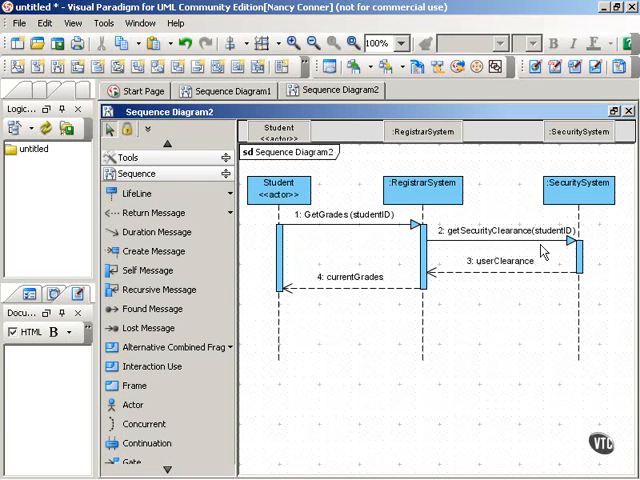
mouse_move(383, 249)
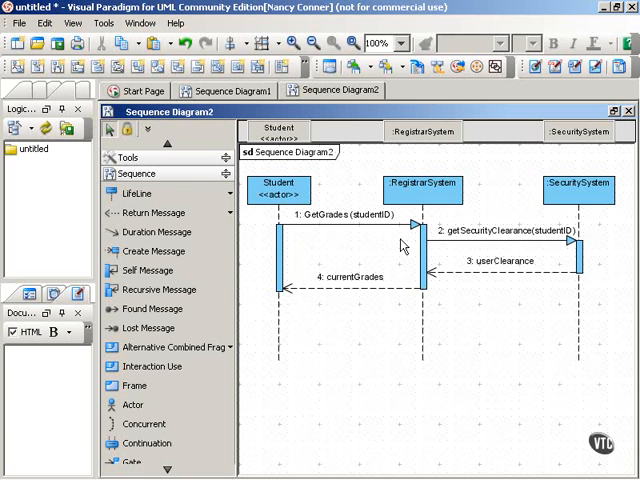
mouse_move(305, 308)
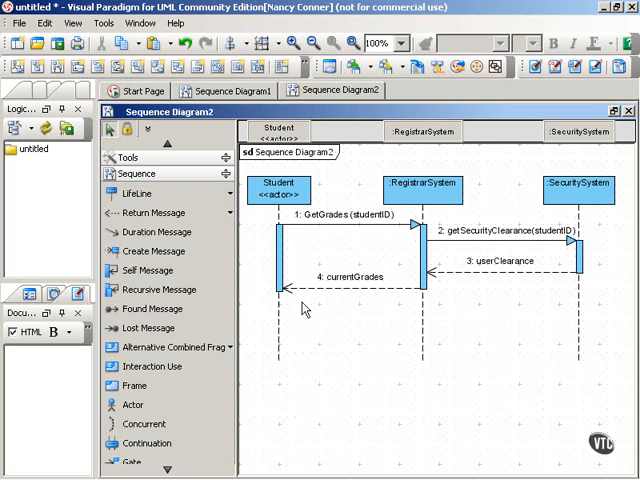
mouse_move(480, 210)
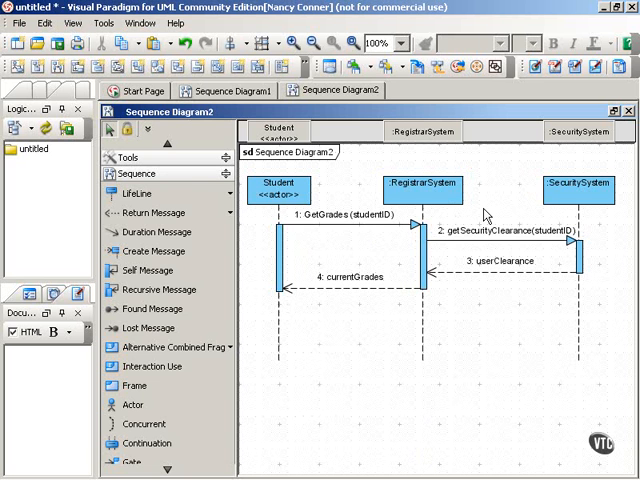
mouse_move(458, 291)
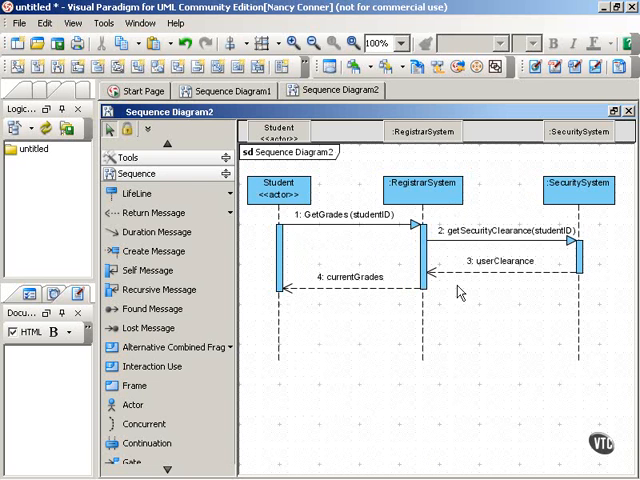
left_click(508, 261)
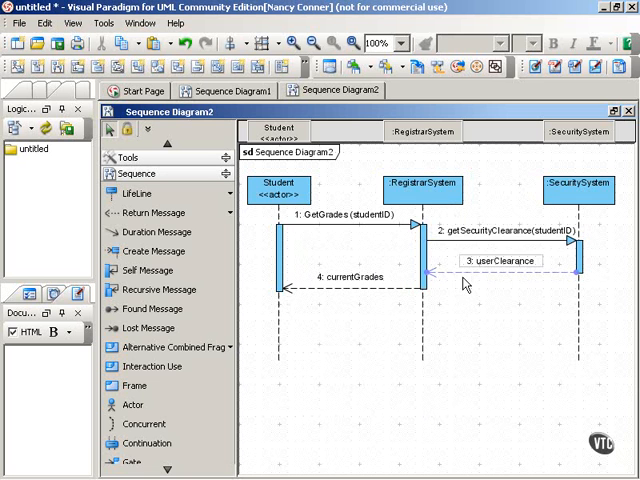
left_click(337, 370)
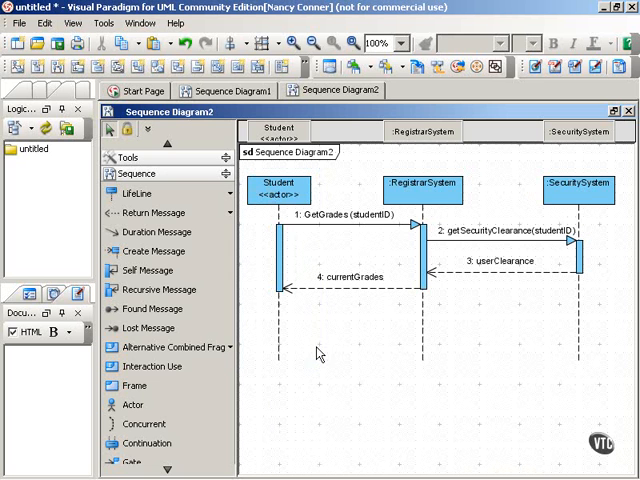
mouse_move(366, 355)
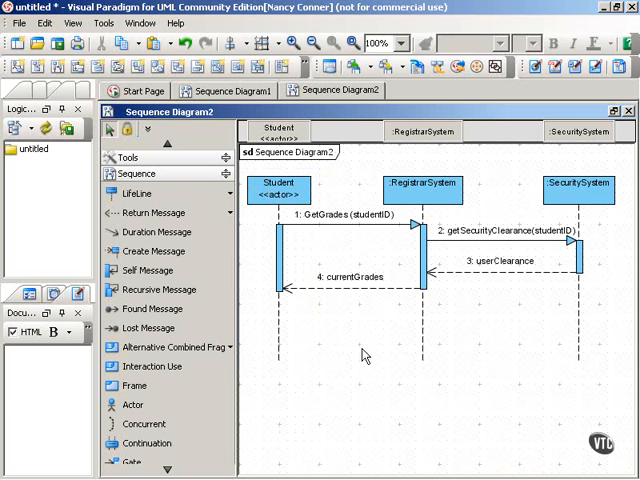